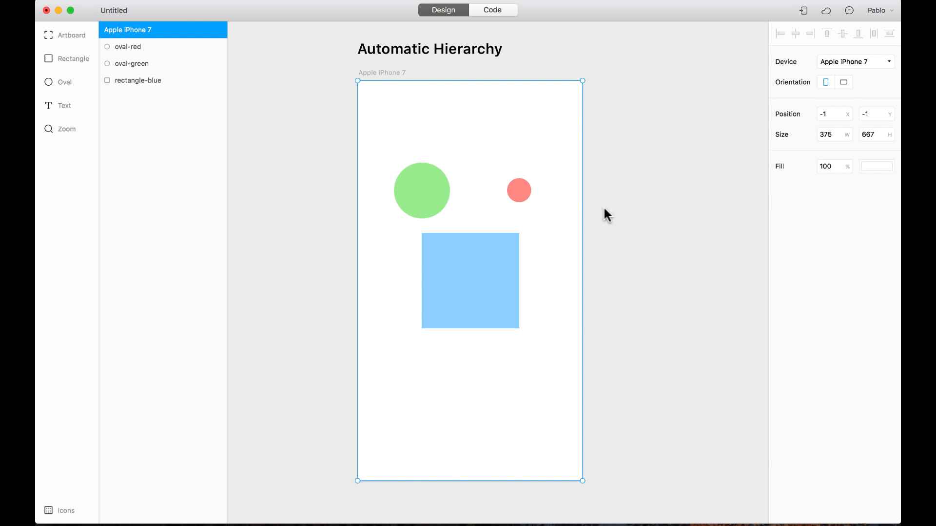
{"action": "mouse_move", "coordinate": [625, 207]}
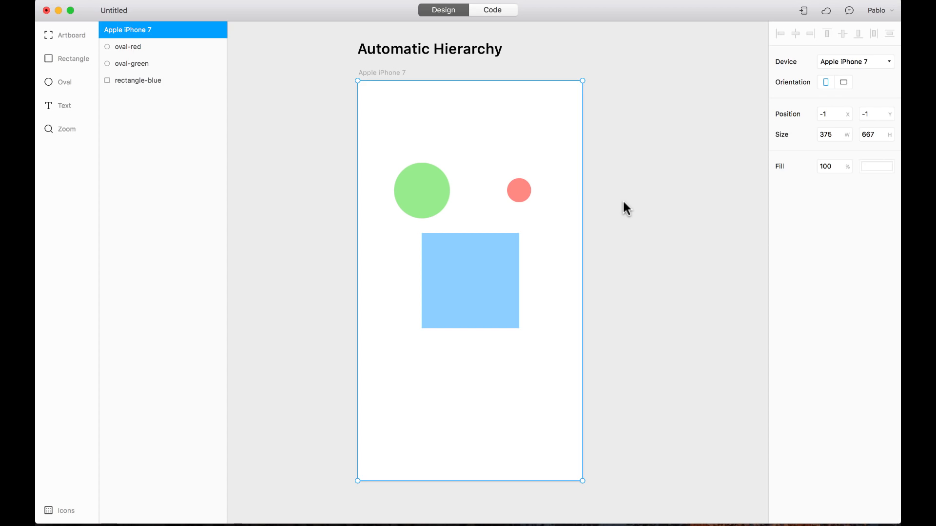
Nest oval-red in oval-green inside rectangle-blue, then move rectangle-blue toward the top-left
{"action": "left_click", "coordinate": [406, 137]}
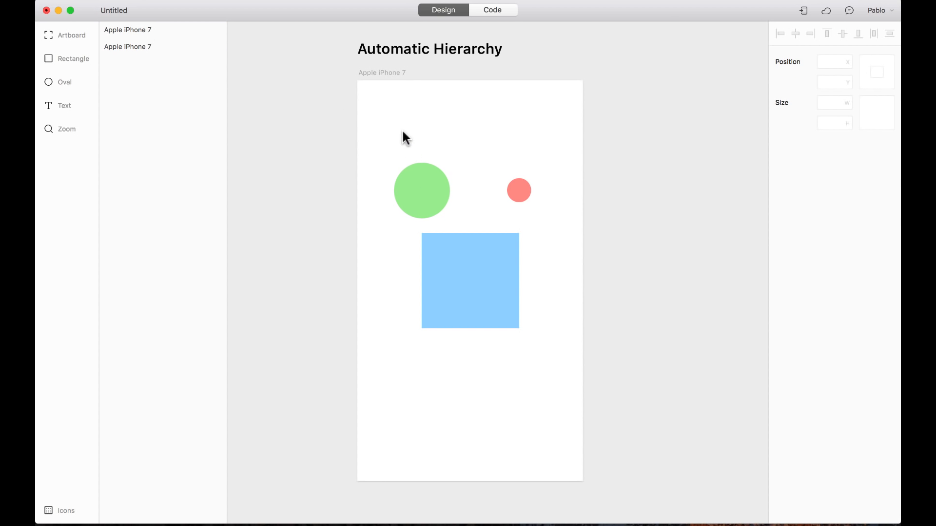
{"action": "left_click", "coordinate": [127, 30]}
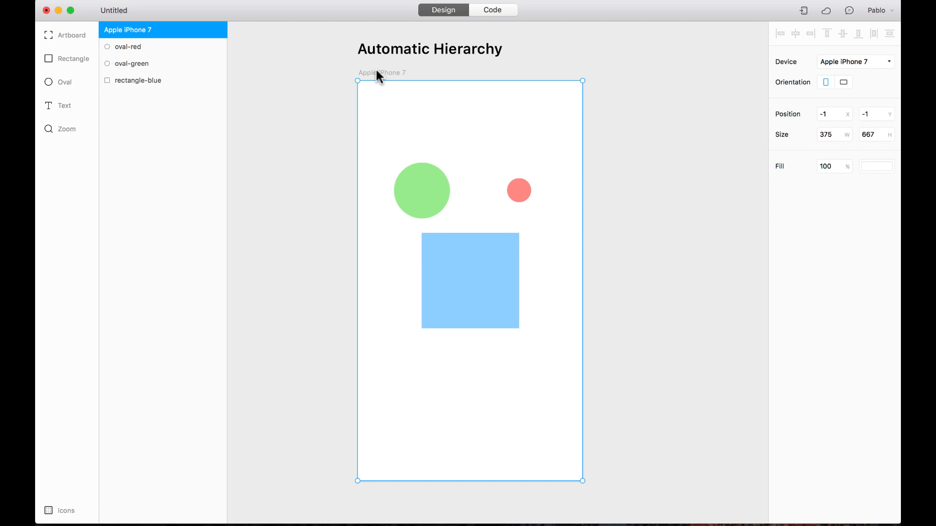
{"action": "left_click", "coordinate": [519, 190]}
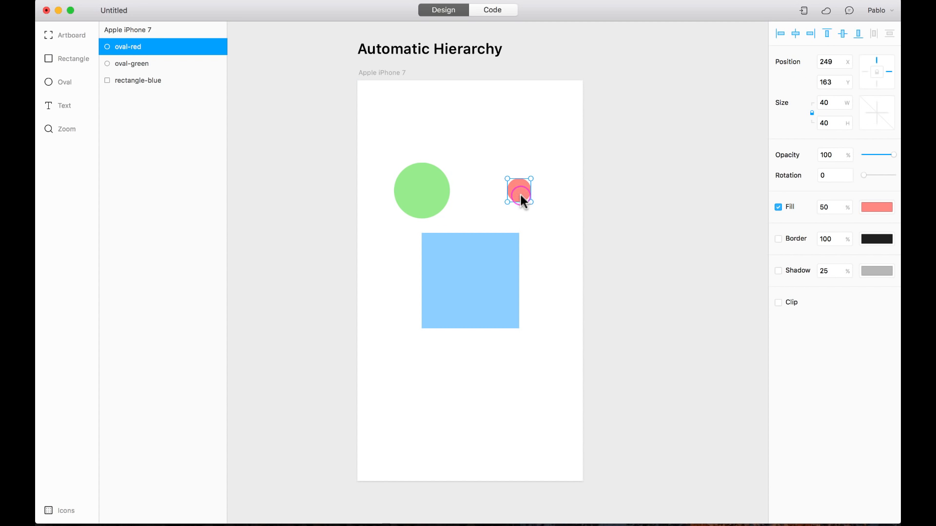
{"action": "mouse_move", "coordinate": [154, 93]}
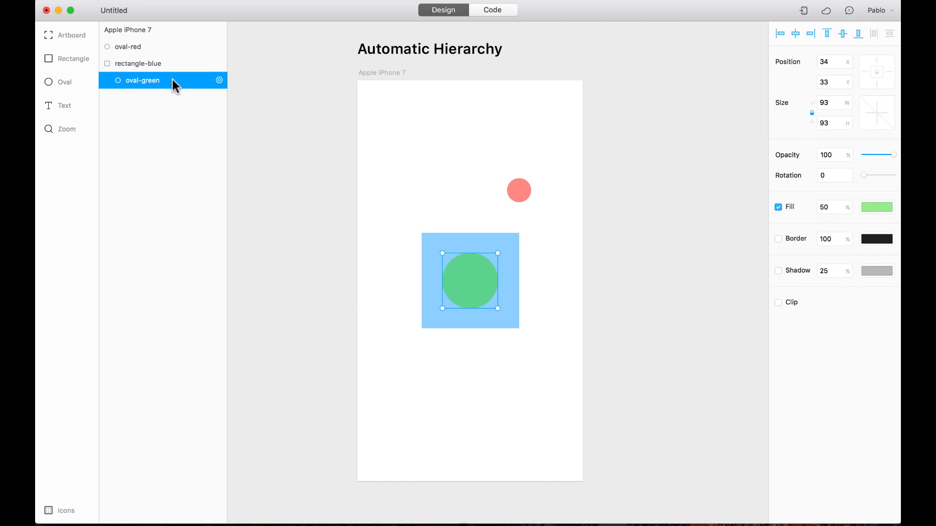
{"action": "mouse_move", "coordinate": [123, 67]}
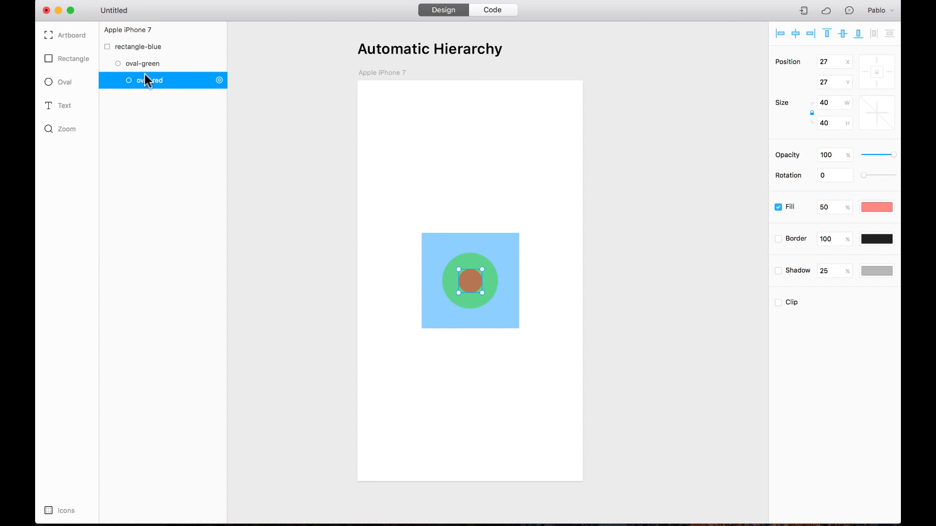
{"action": "mouse_move", "coordinate": [142, 64]}
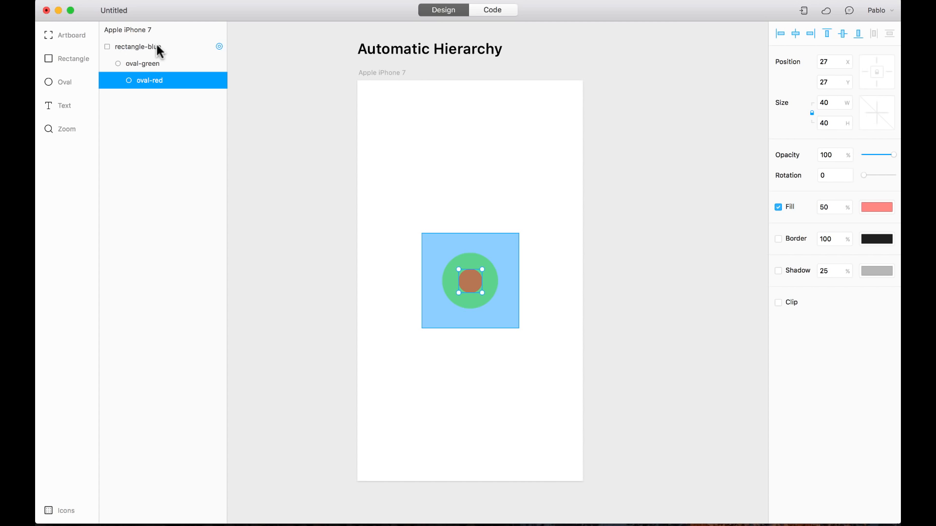
{"action": "left_click", "coordinate": [137, 47]}
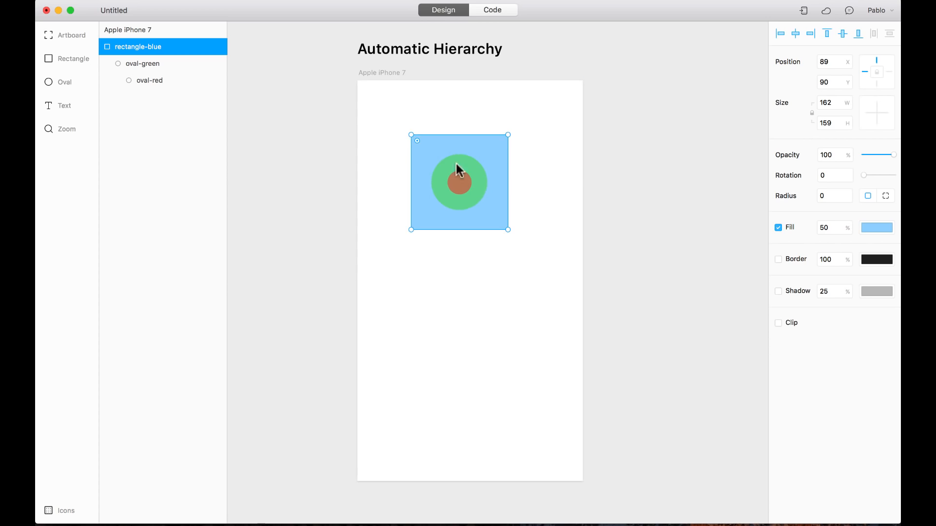
{"action": "left_click", "coordinate": [127, 46]}
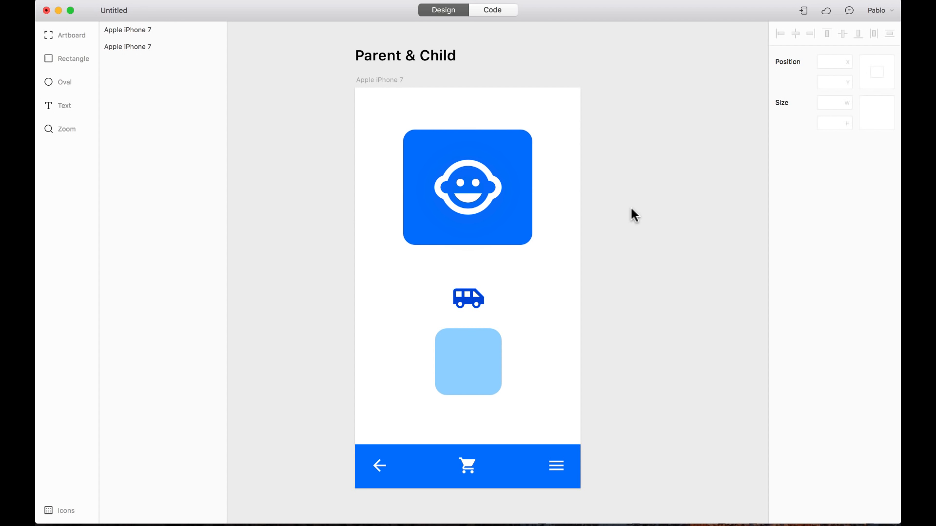
Pull the smiley child out of parent-background, move the square alone, and undo
{"action": "left_click", "coordinate": [467, 187]}
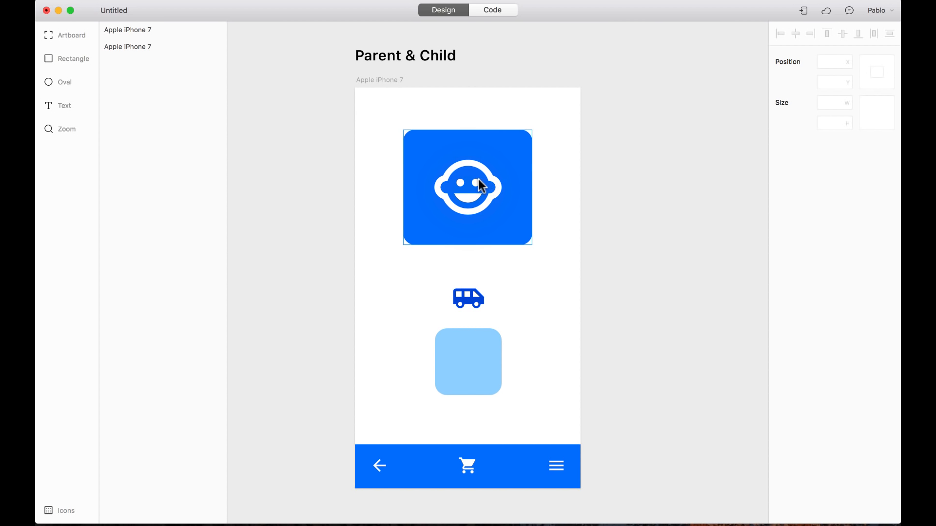
{"action": "left_click", "coordinate": [467, 187]}
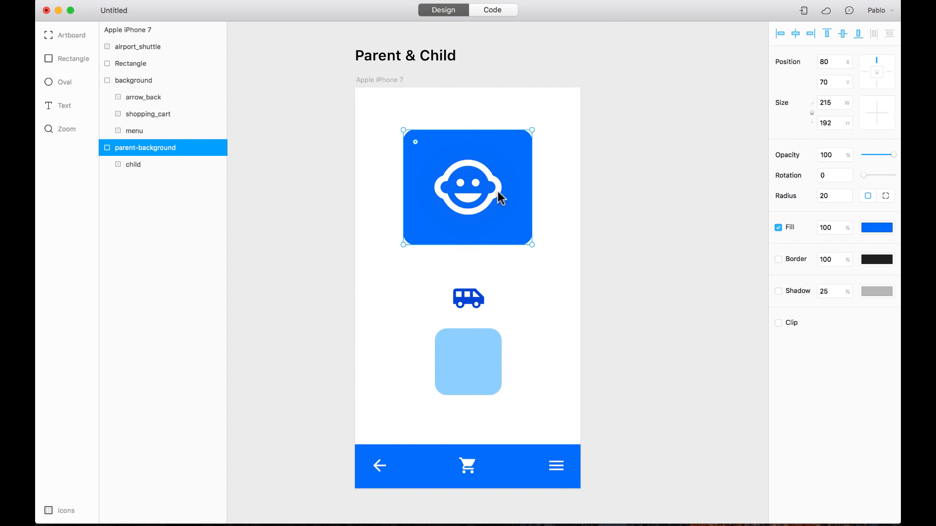
{"action": "mouse_move", "coordinate": [475, 153]}
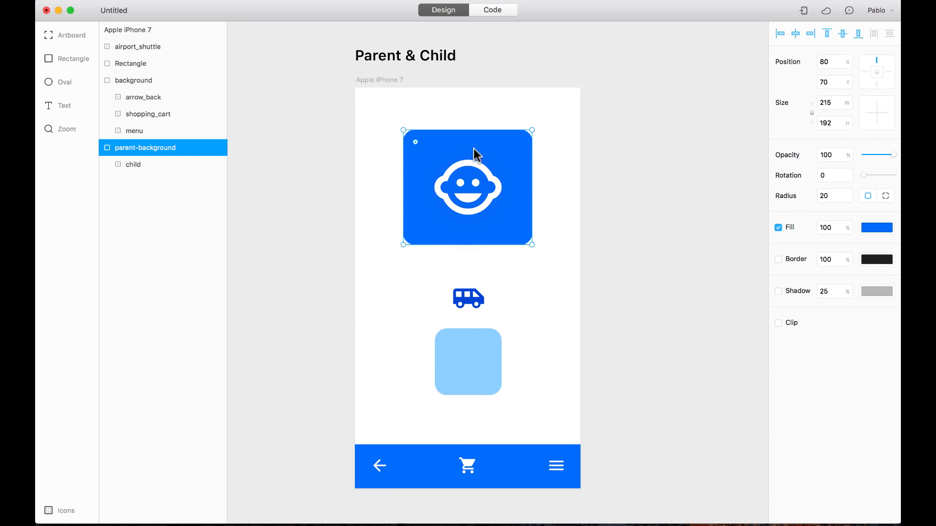
{"action": "mouse_move", "coordinate": [515, 172]}
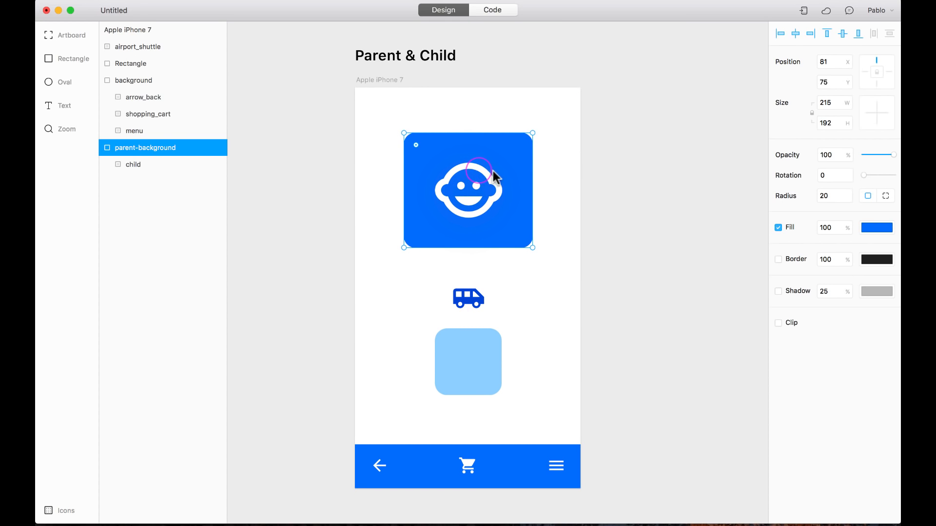
{"action": "left_click", "coordinate": [132, 164]}
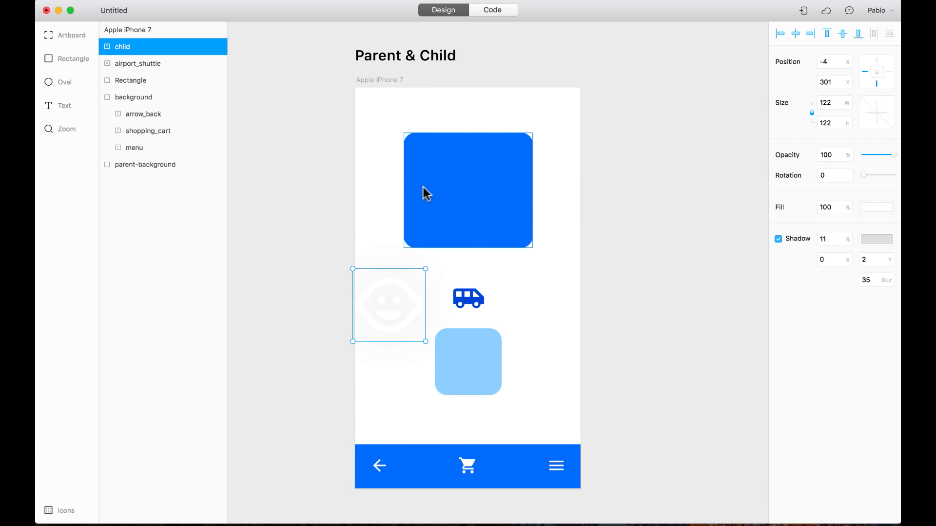
{"action": "left_click", "coordinate": [145, 163]}
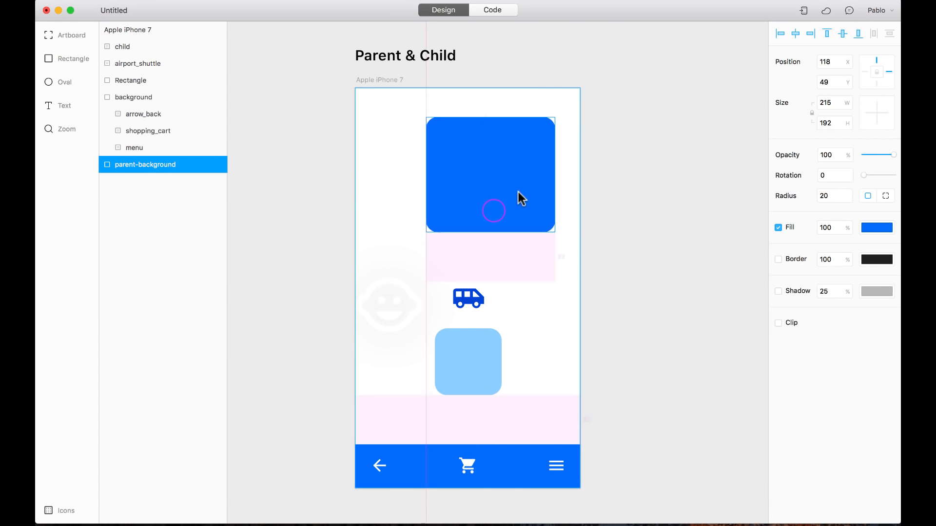
{"action": "key", "text": "cmd+z"}
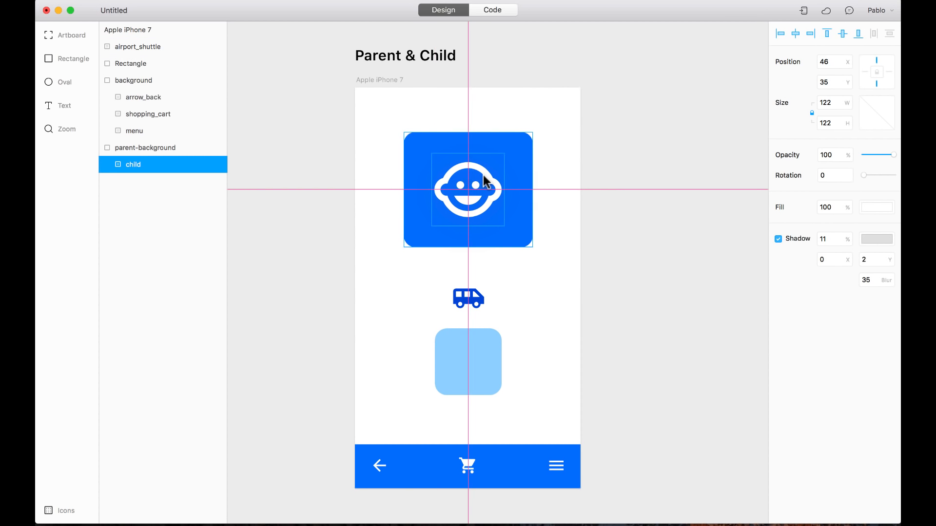
{"action": "mouse_move", "coordinate": [602, 183]}
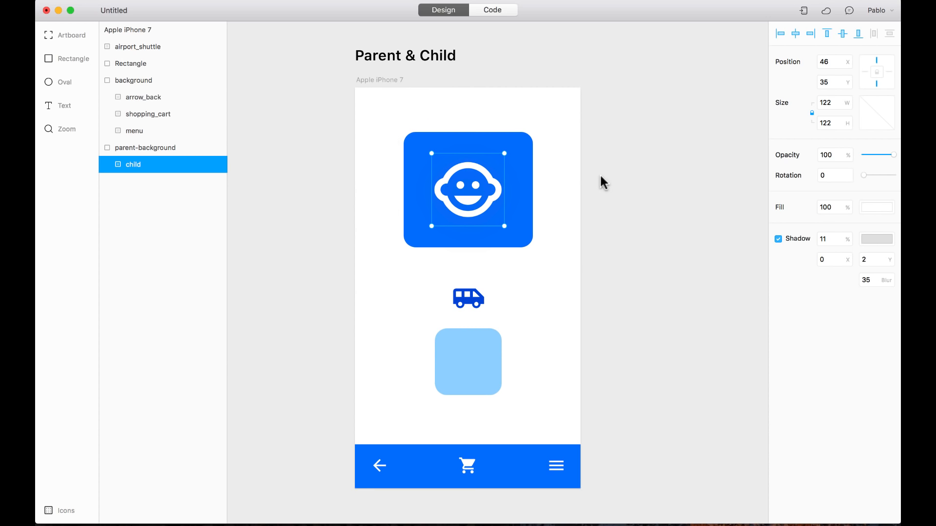
{"action": "mouse_move", "coordinate": [570, 150]}
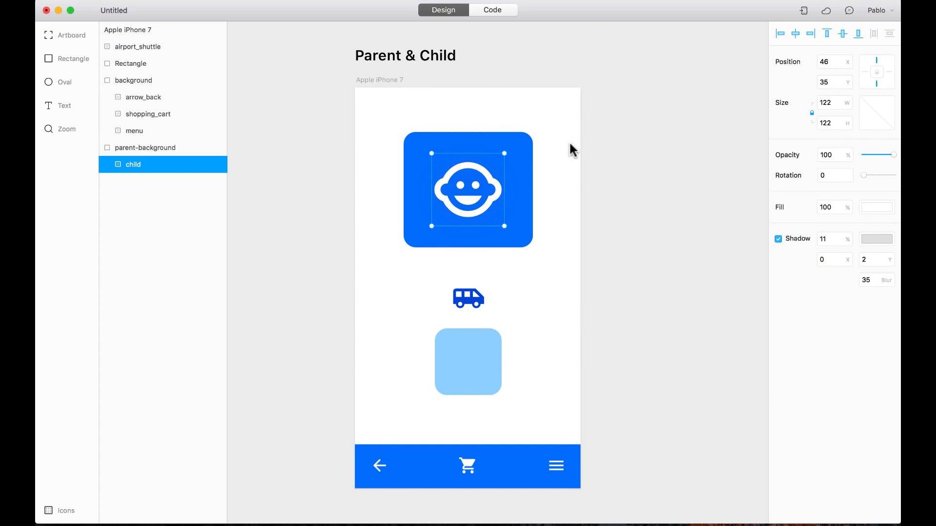
With child nested and centred again, move parent-background carrying it along, then undo
{"action": "left_click", "coordinate": [145, 147]}
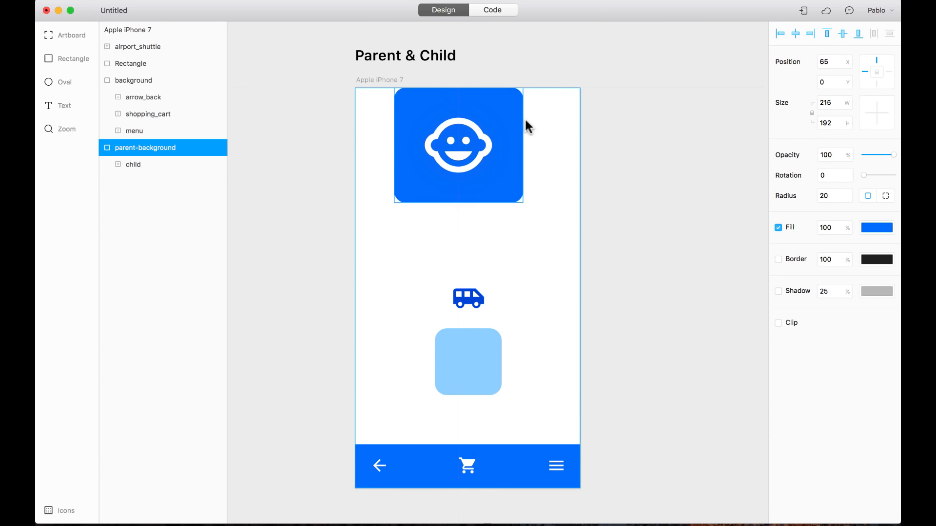
{"action": "key", "text": "cmd+z"}
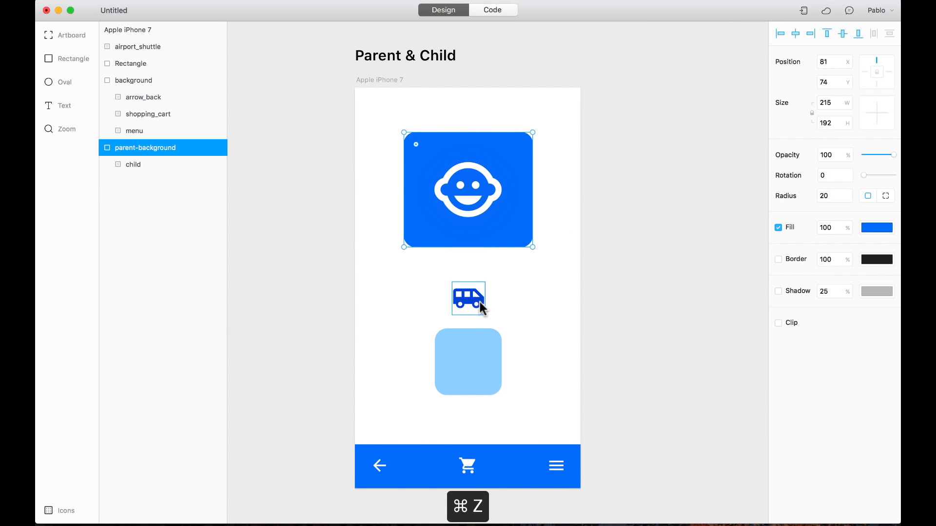
Nest airport_shuttle centred inside the light blue Rectangle, move the square to test, and undo
{"action": "left_click", "coordinate": [468, 299]}
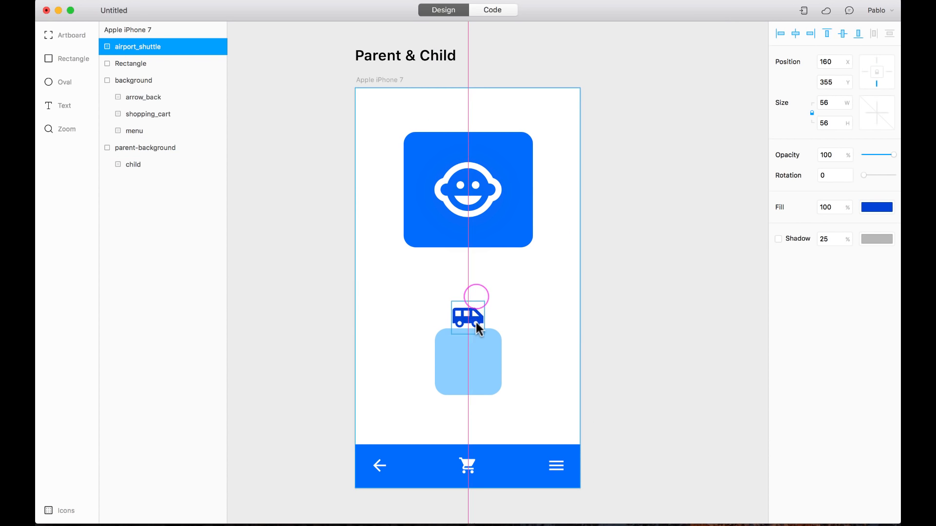
{"action": "key", "text": "cmd+z"}
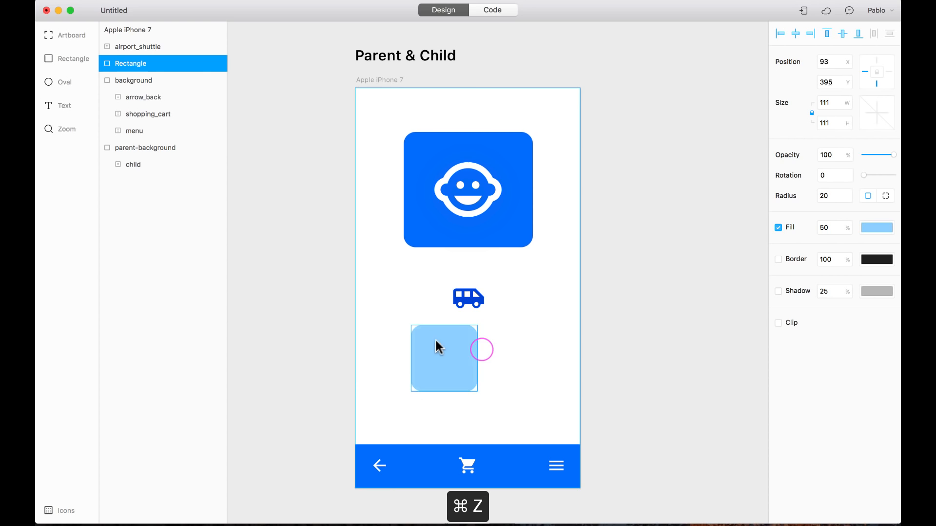
{"action": "left_click", "coordinate": [468, 298]}
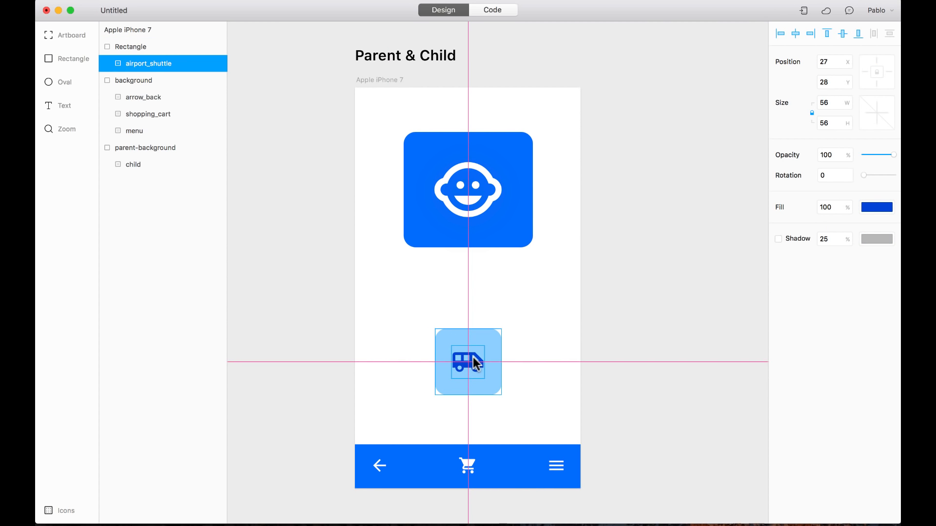
{"action": "left_click", "coordinate": [130, 47]}
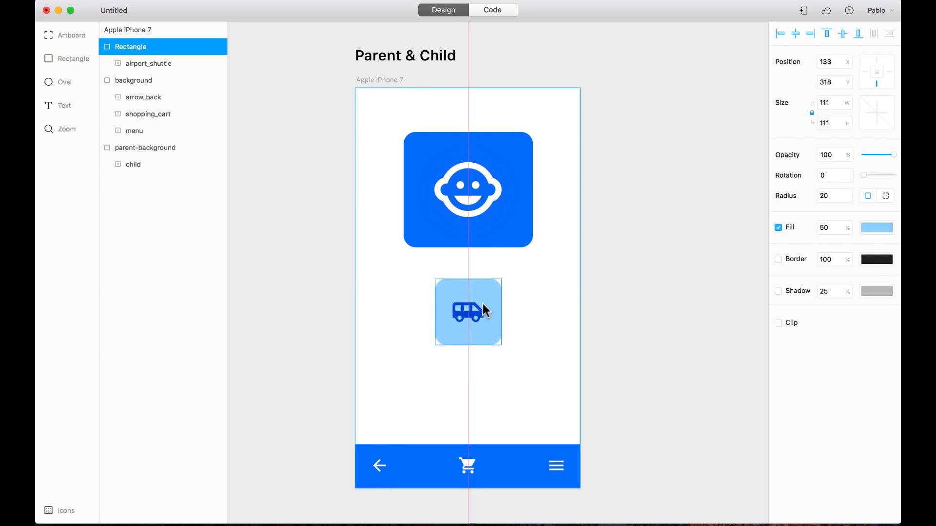
{"action": "key", "text": "cmd+z"}
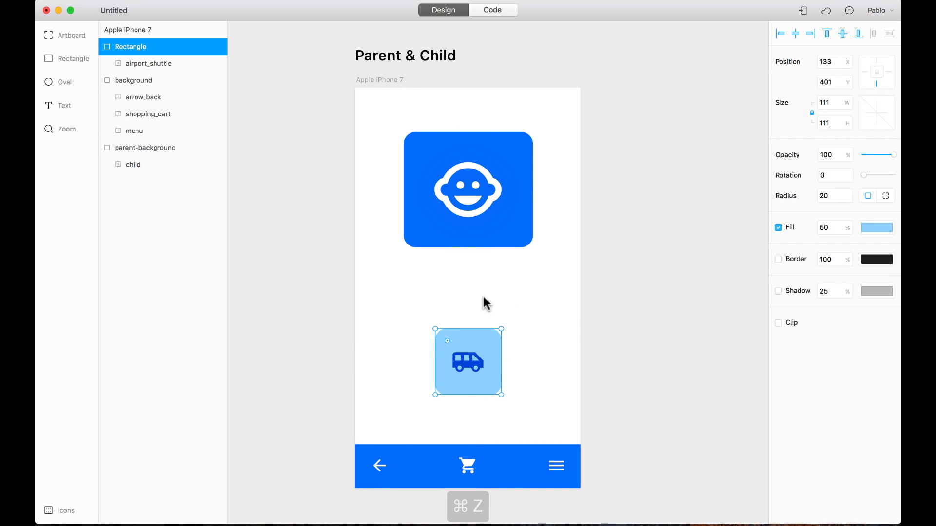
{"action": "key", "text": "cmd+z"}
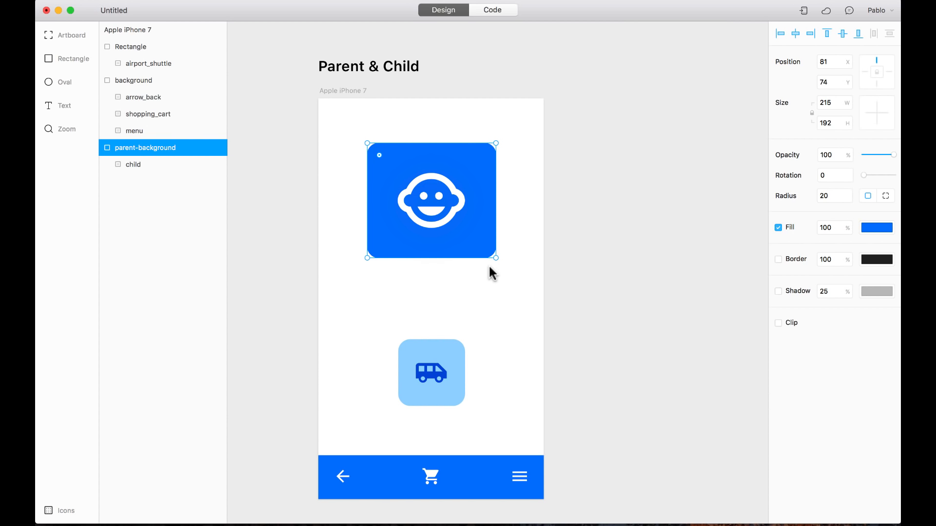
{"action": "mouse_move", "coordinate": [497, 285]}
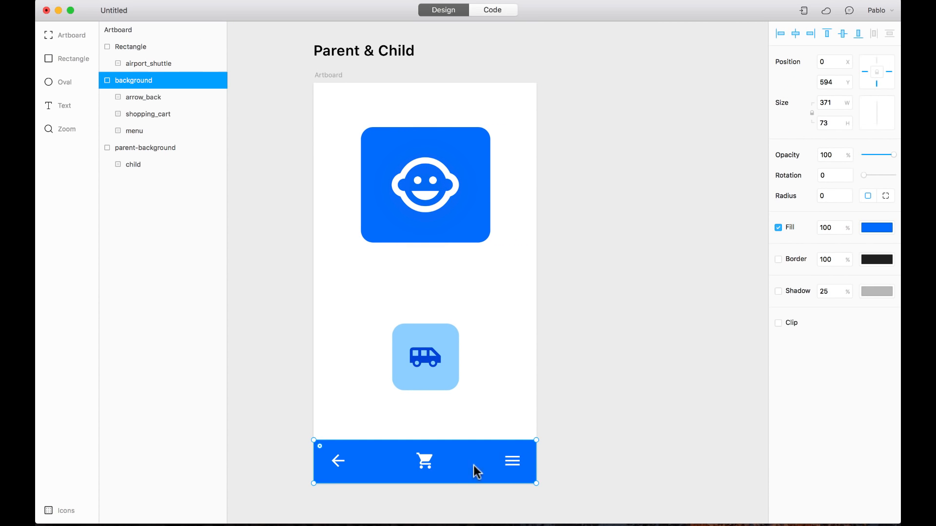
{"action": "mouse_move", "coordinate": [338, 467]}
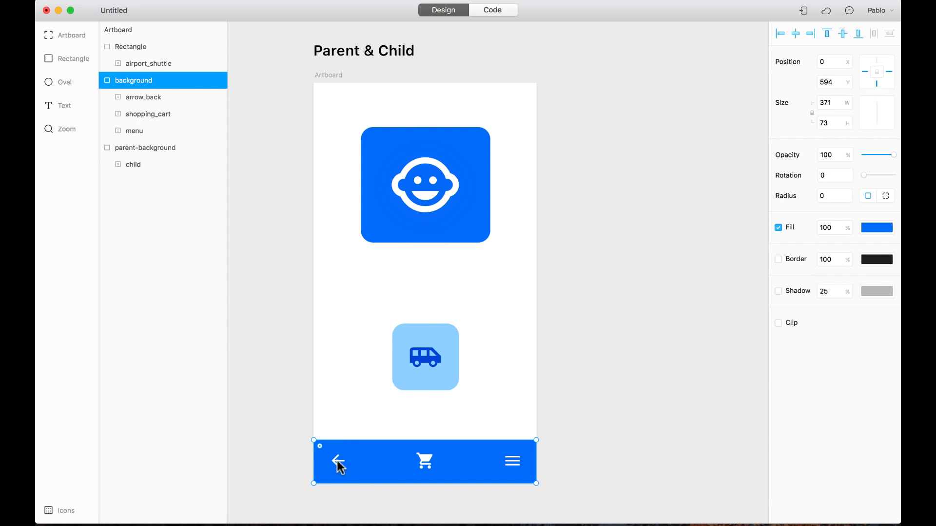
{"action": "mouse_move", "coordinate": [528, 456]}
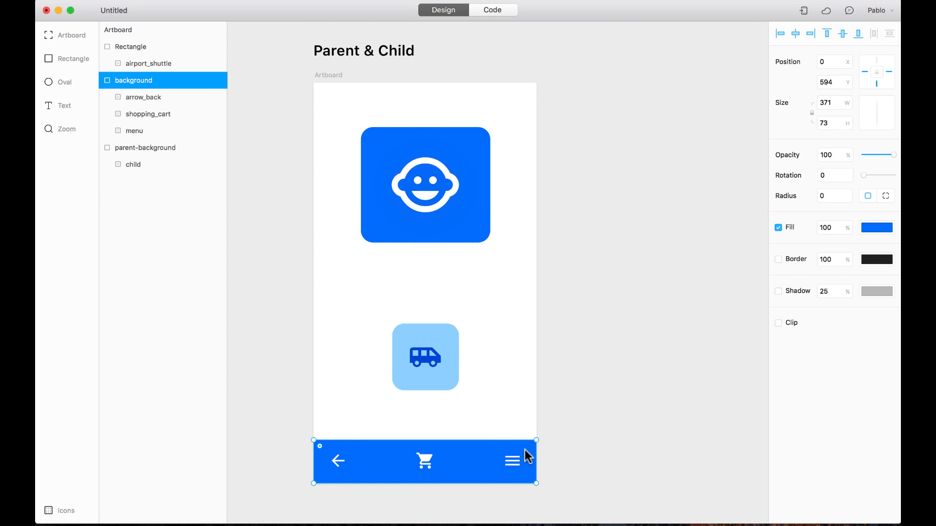
{"action": "mouse_move", "coordinate": [474, 463]}
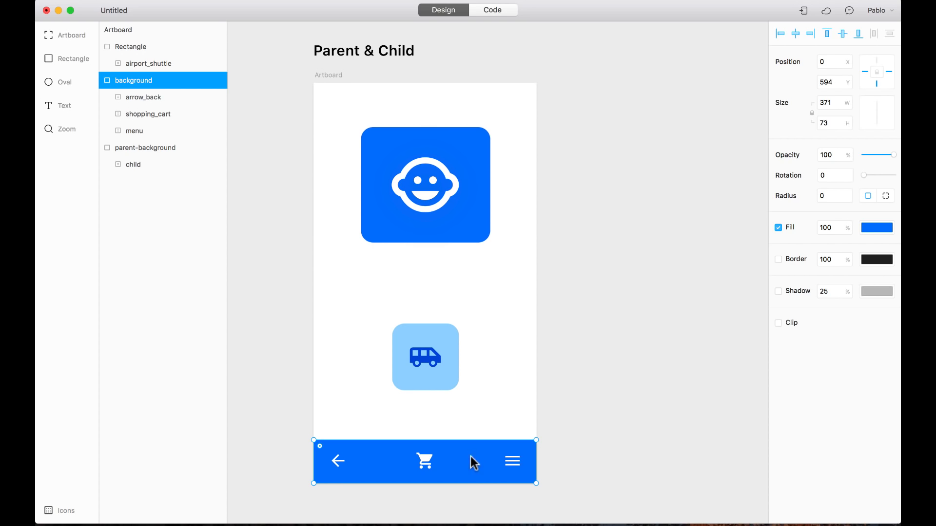
{"action": "mouse_move", "coordinate": [540, 461]}
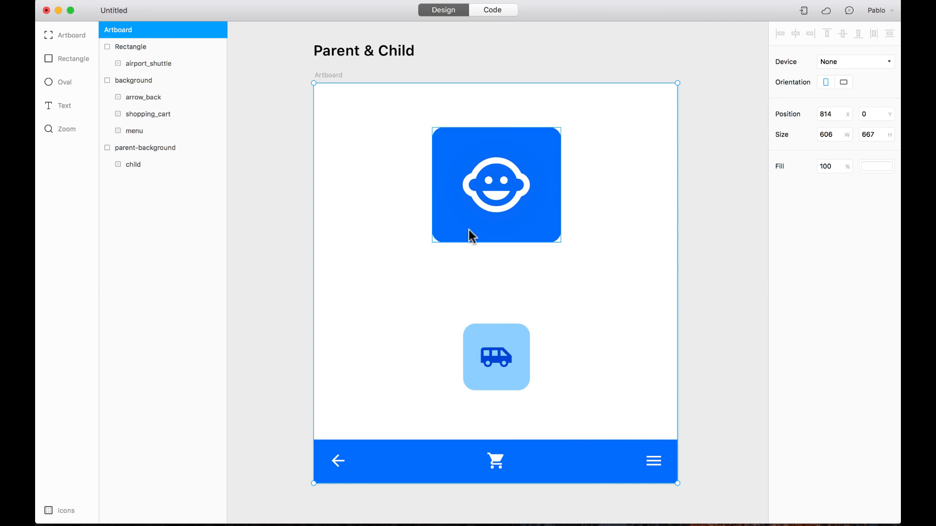
{"action": "mouse_move", "coordinate": [677, 301]}
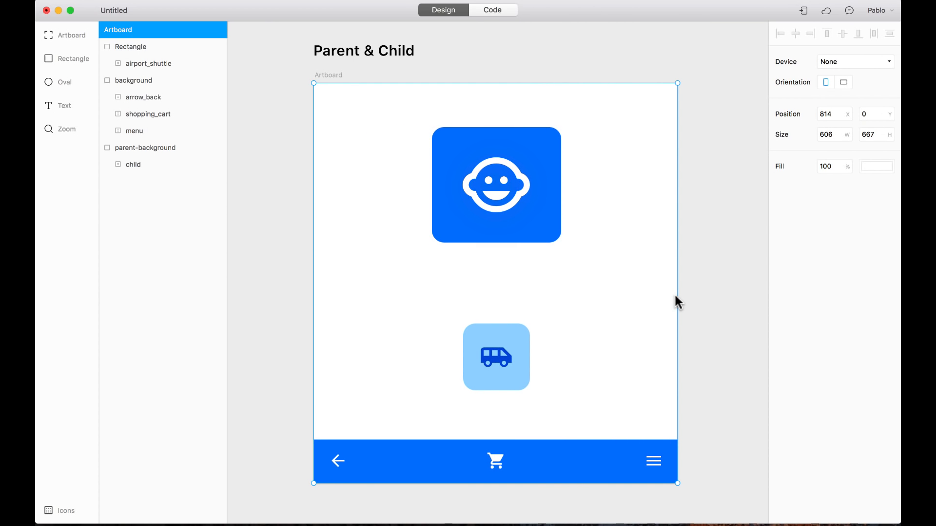
Widen the artboard so pinned tiles reposition and the bottom bar stretches, then select the bus tile
{"action": "left_click", "coordinate": [496, 186]}
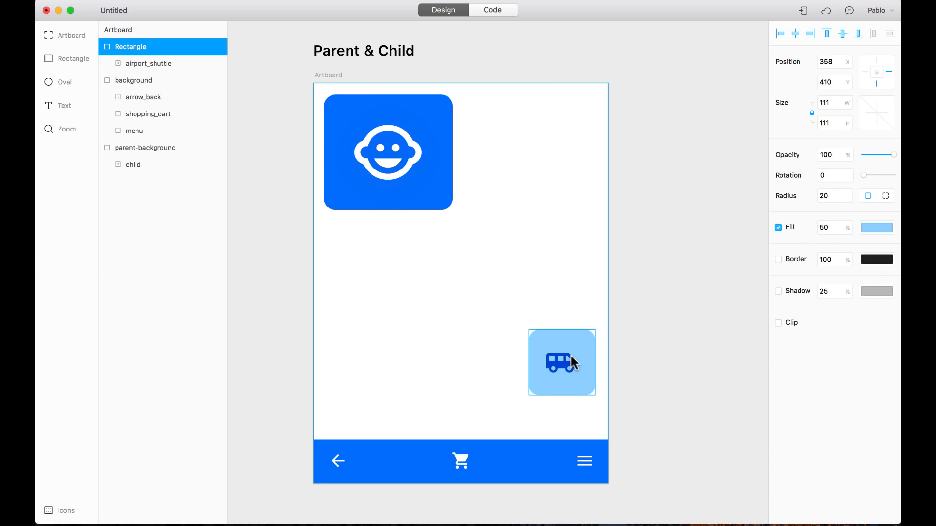
{"action": "left_click", "coordinate": [435, 145]}
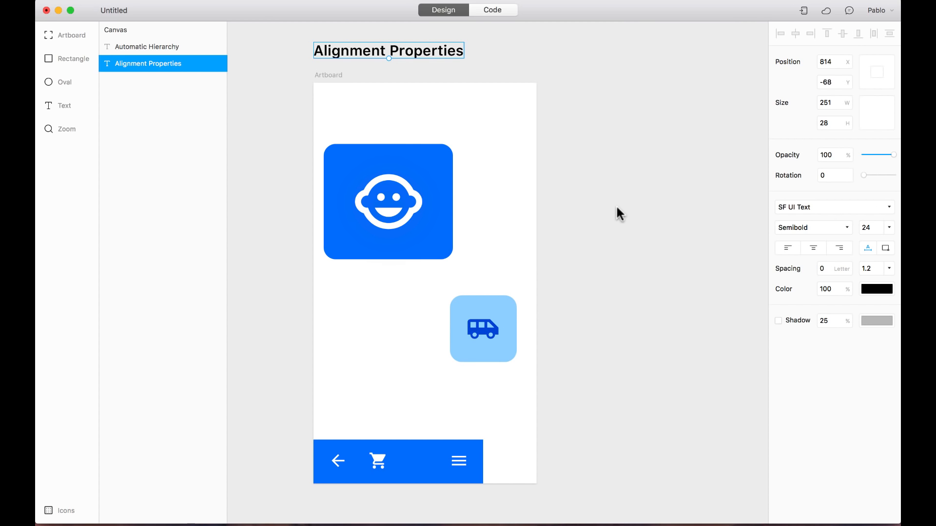
Align the baby face icon to its tile's left edge and then its top
{"action": "left_click", "coordinate": [388, 202]}
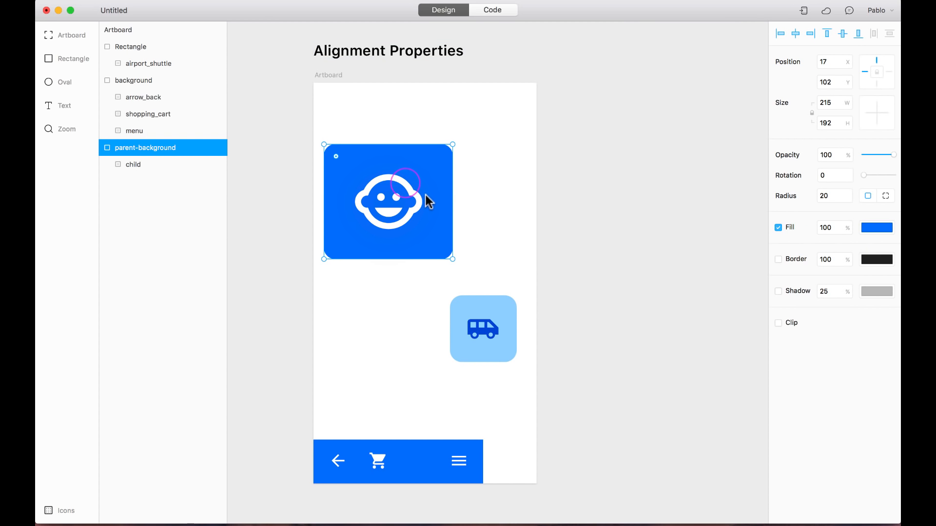
{"action": "left_click", "coordinate": [133, 164]}
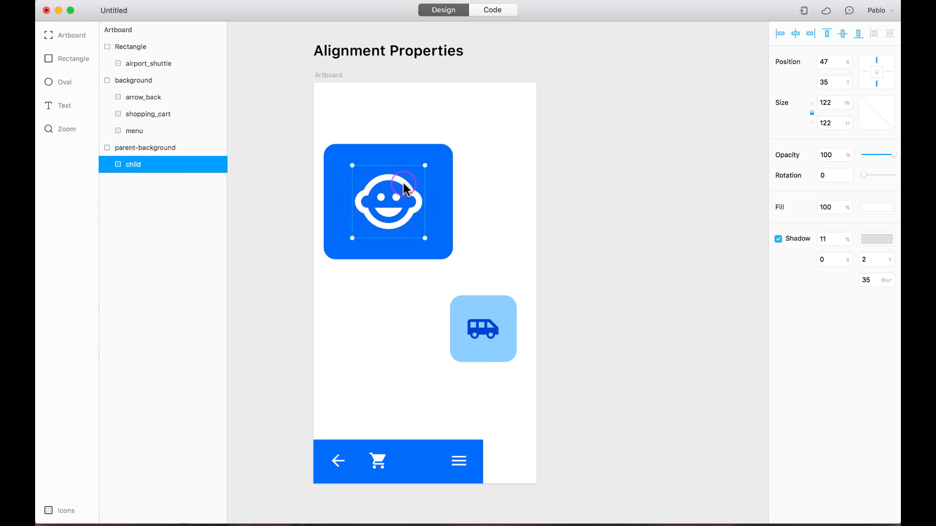
{"action": "mouse_move", "coordinate": [410, 192]}
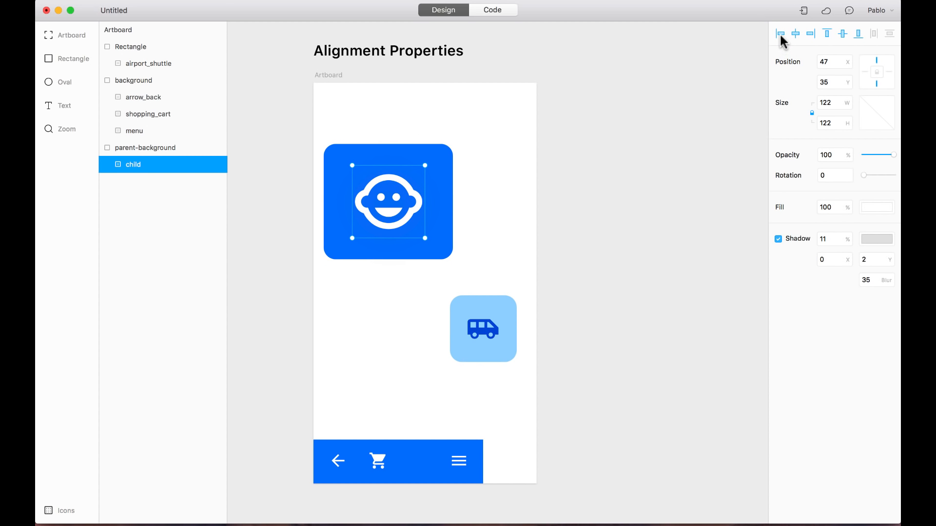
{"action": "left_click", "coordinate": [780, 33]}
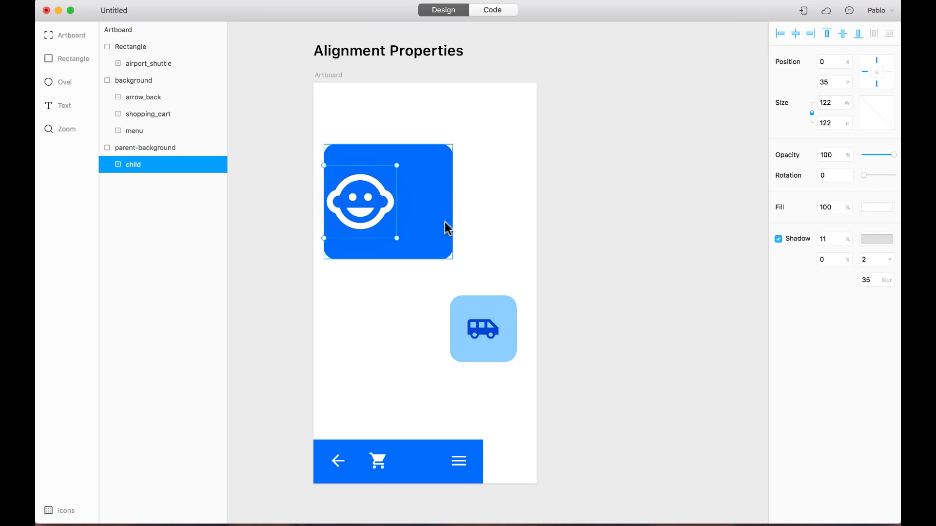
{"action": "mouse_move", "coordinate": [494, 328]}
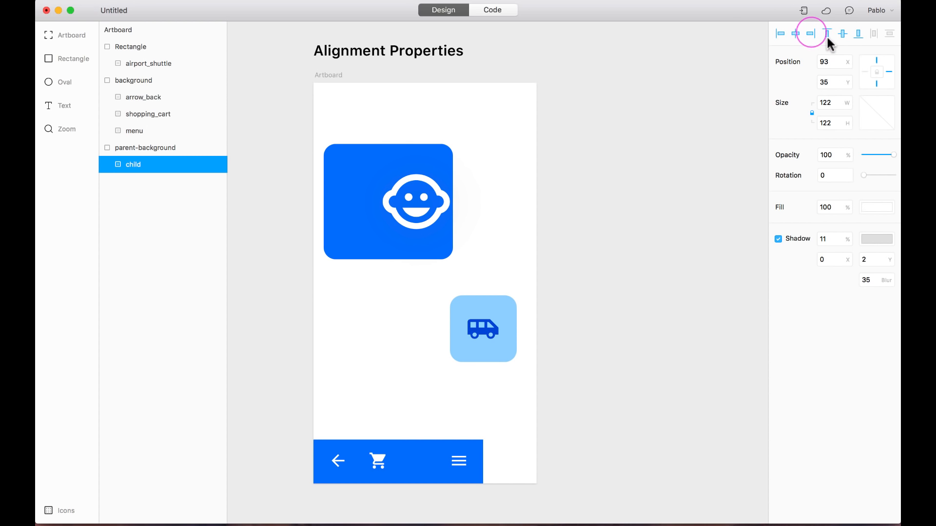
{"action": "left_click", "coordinate": [483, 328]}
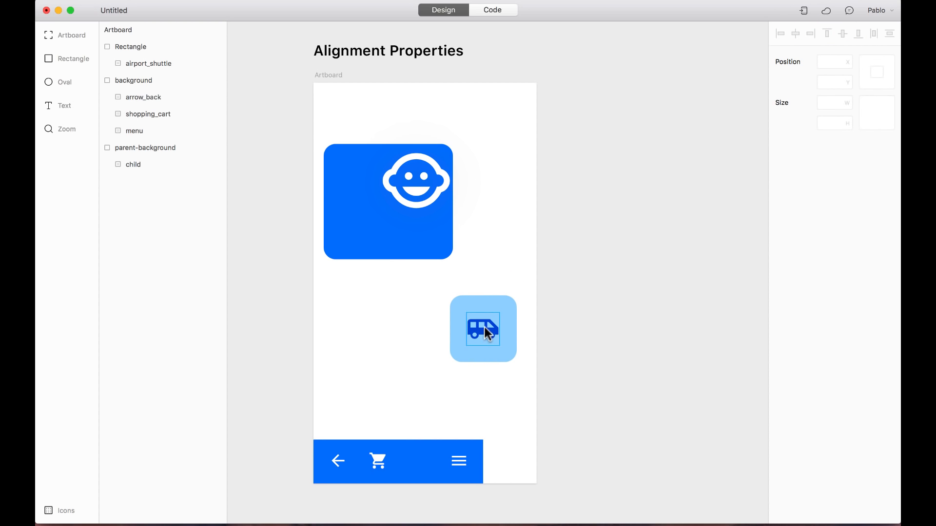
Align the shuttle icon to its tile's bottom, then re-center it
{"action": "left_click", "coordinate": [483, 329]}
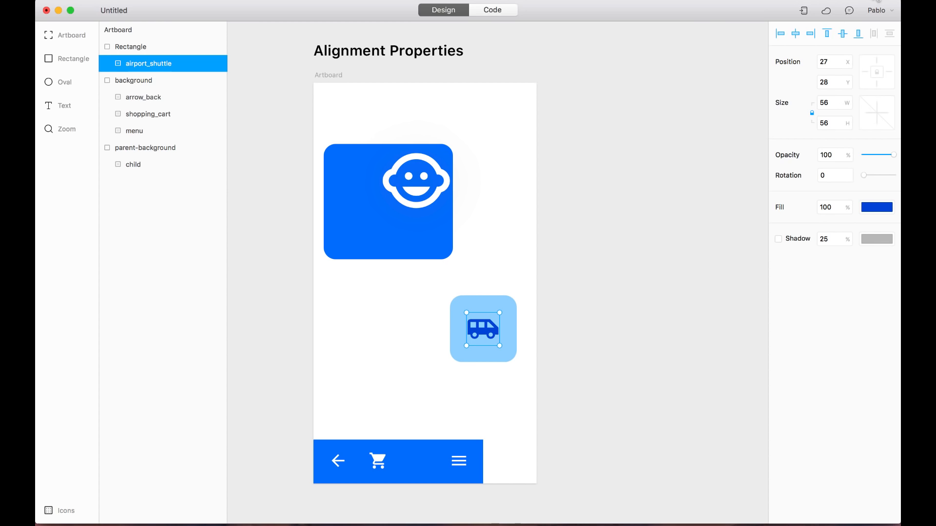
{"action": "left_click", "coordinate": [842, 33]}
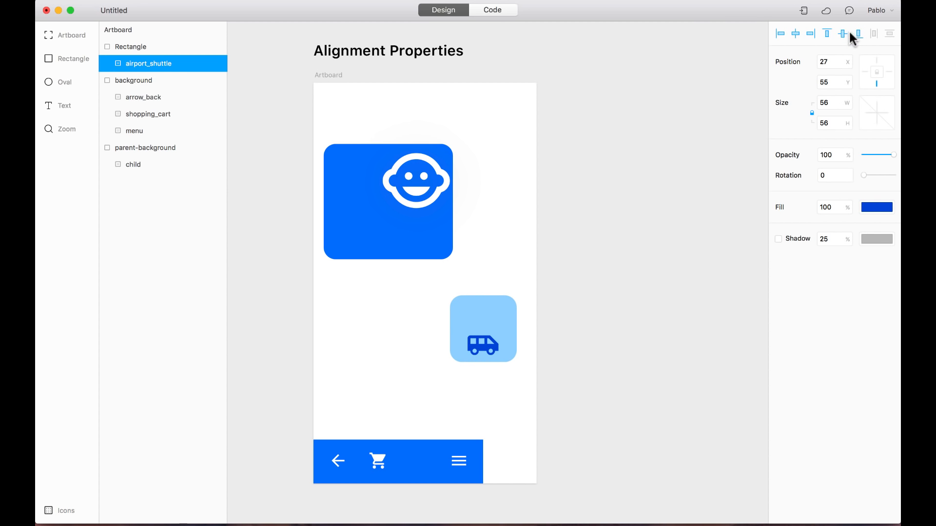
{"action": "left_click", "coordinate": [842, 33]}
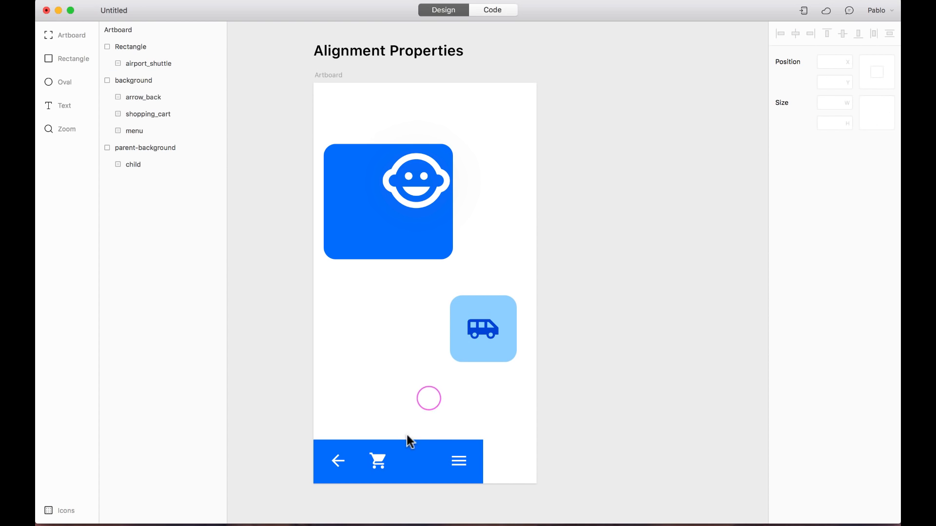
Center the shopping cart icon horizontally within the bottom bar
{"action": "left_click", "coordinate": [378, 461]}
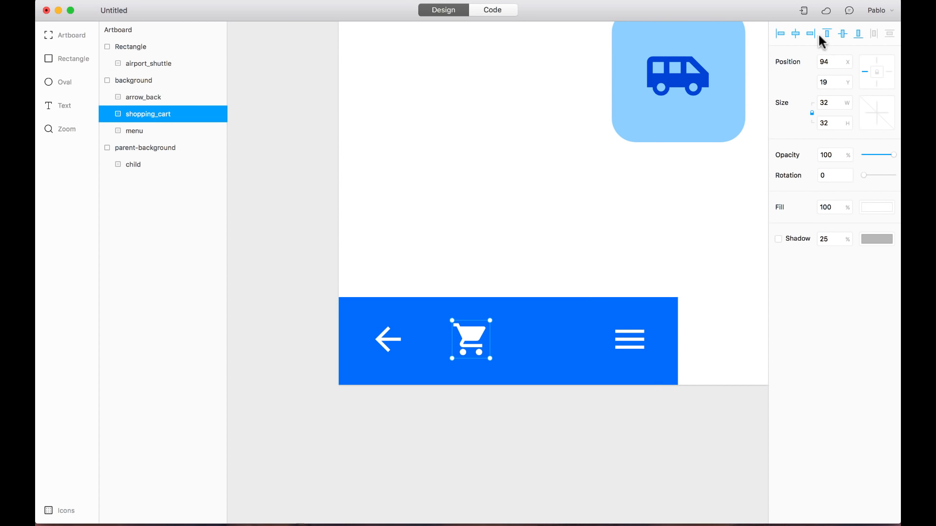
{"action": "mouse_move", "coordinate": [795, 33]}
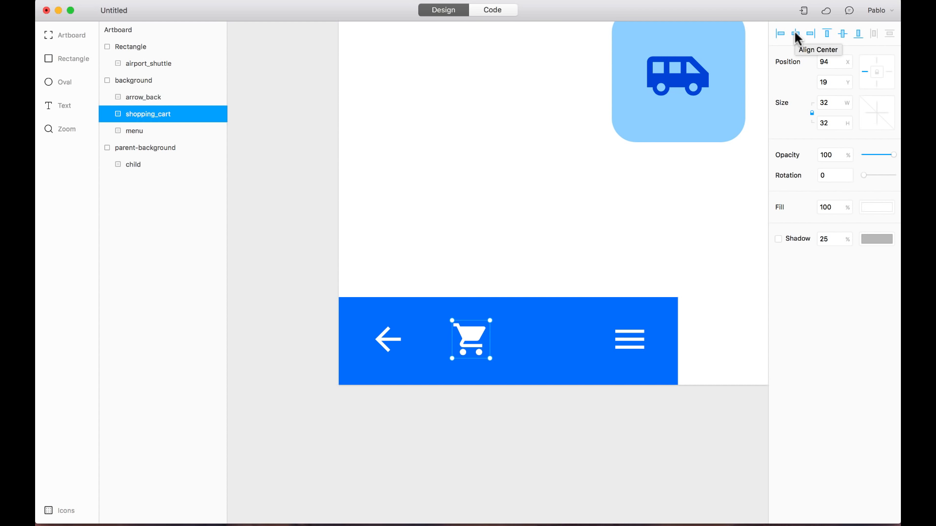
{"action": "left_click", "coordinate": [795, 33]}
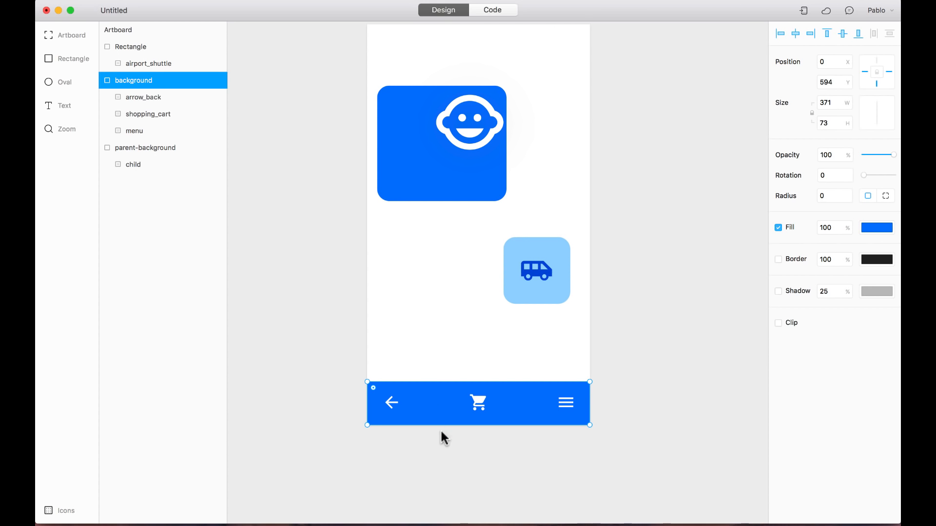
{"action": "left_click", "coordinate": [146, 148]}
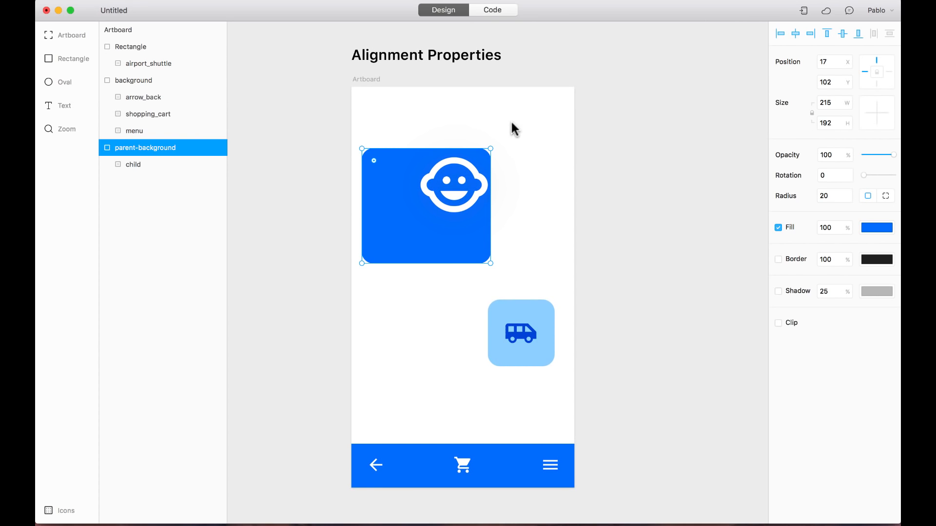
{"action": "mouse_move", "coordinate": [505, 148]}
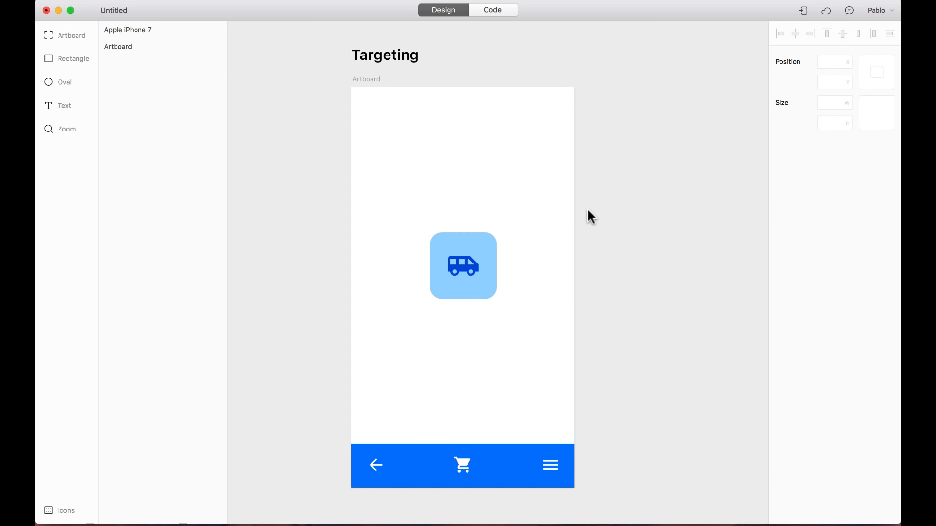
{"action": "mouse_move", "coordinate": [540, 270]}
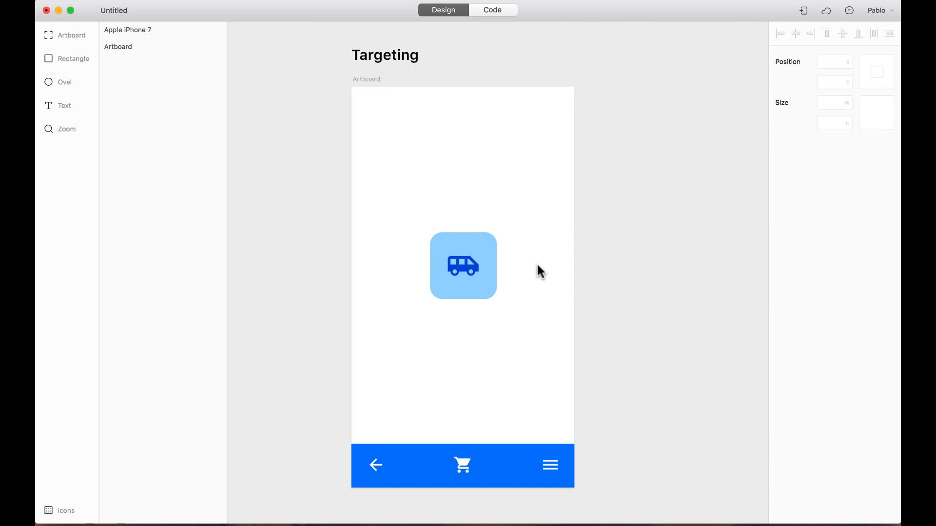
Target the bus tile layer for code and switch to the Code view
{"action": "left_click", "coordinate": [462, 265]}
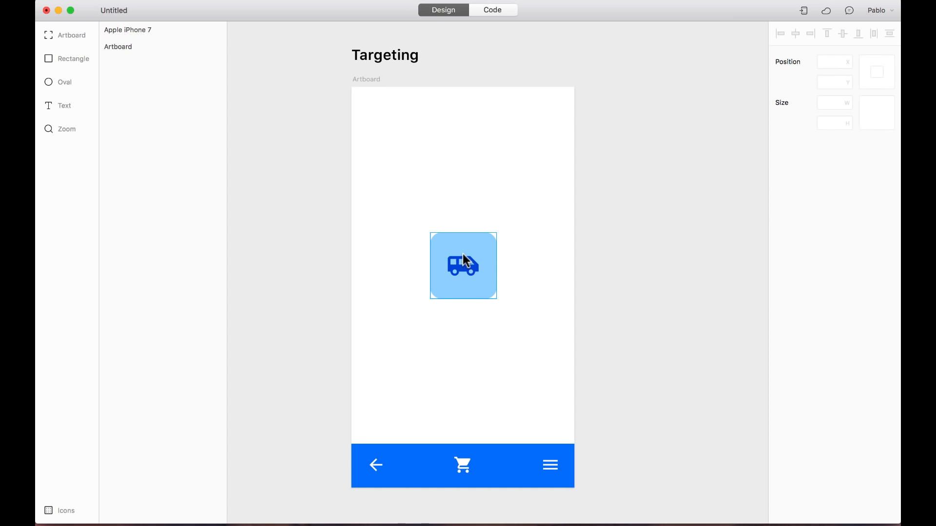
{"action": "left_click", "coordinate": [462, 265]}
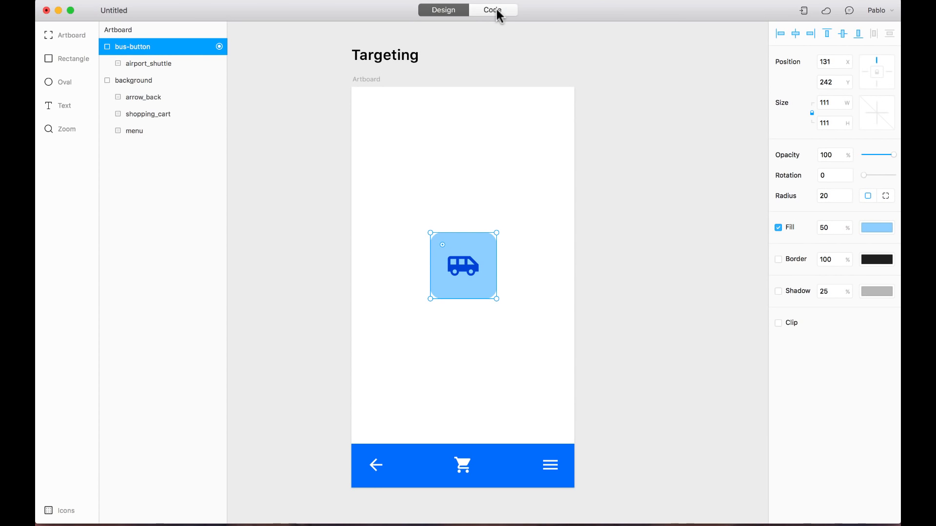
{"action": "left_click", "coordinate": [492, 9]}
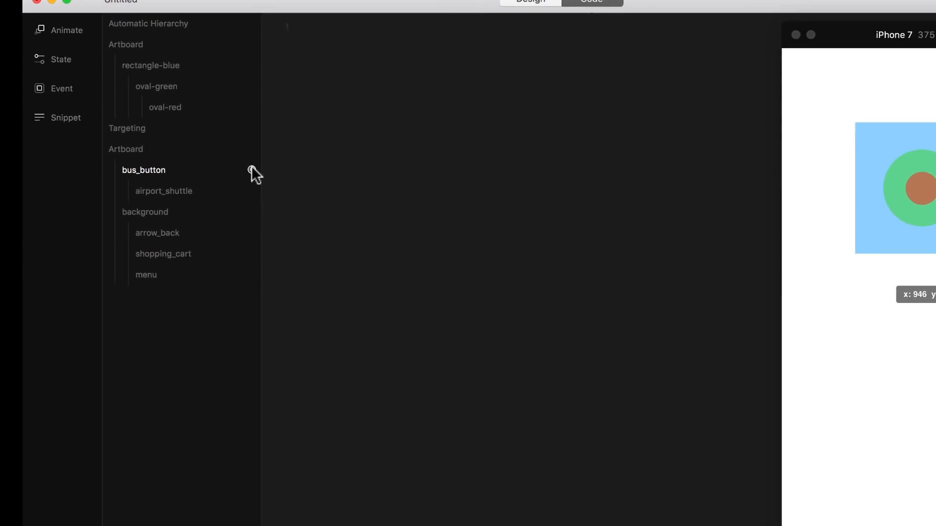
Add a new state for the bus_button layer from its target icon menu
{"action": "right_click", "coordinate": [144, 170]}
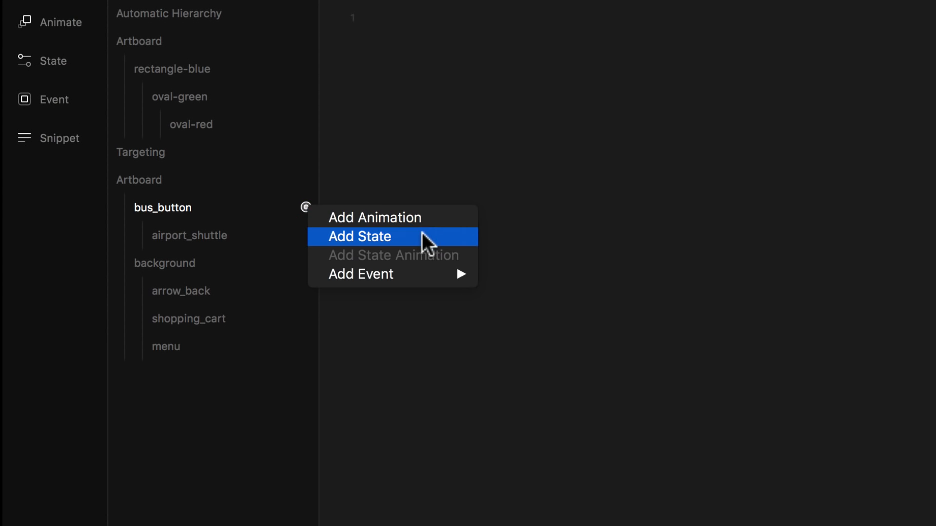
{"action": "left_click", "coordinate": [360, 236]}
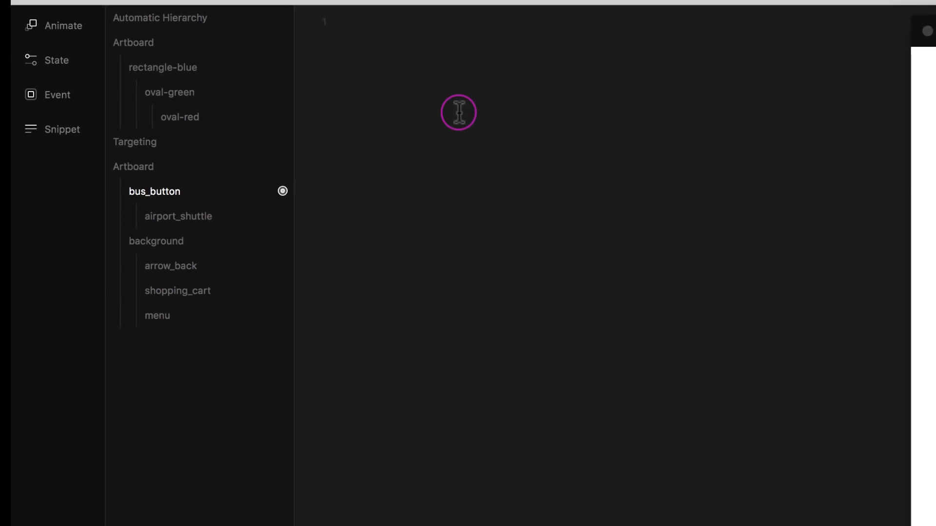